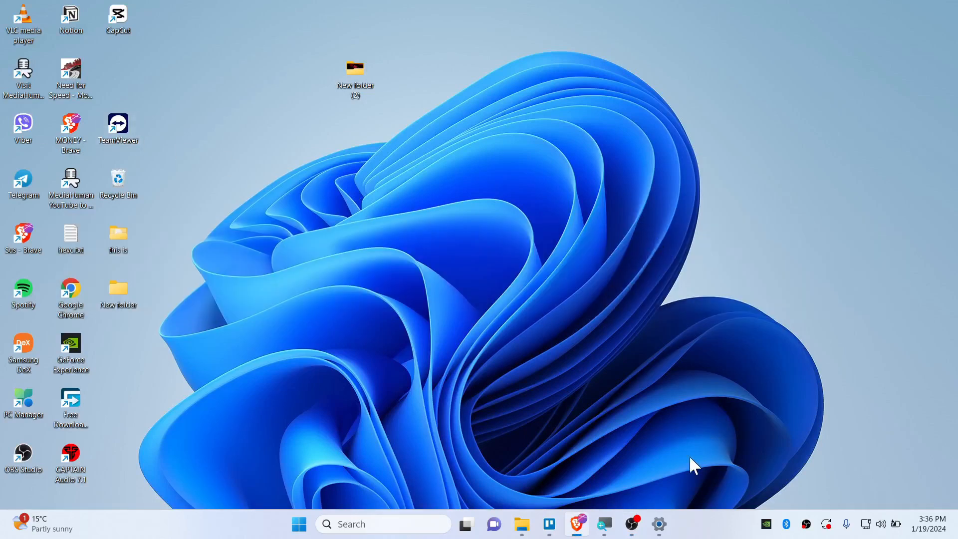
pyautogui.moveTo(288, 487)
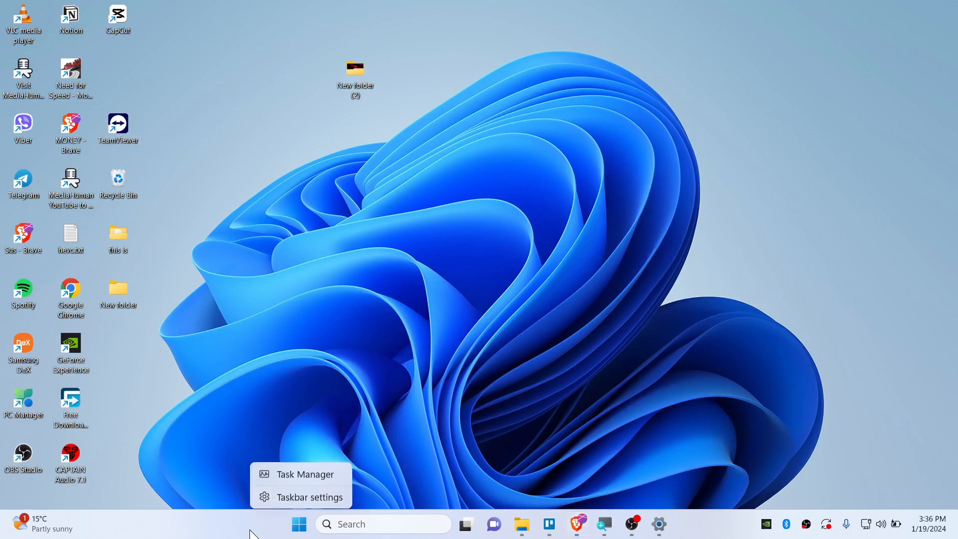
# - Launch Task Manager from the taskbar to show running processes
pyautogui.click(307, 474)
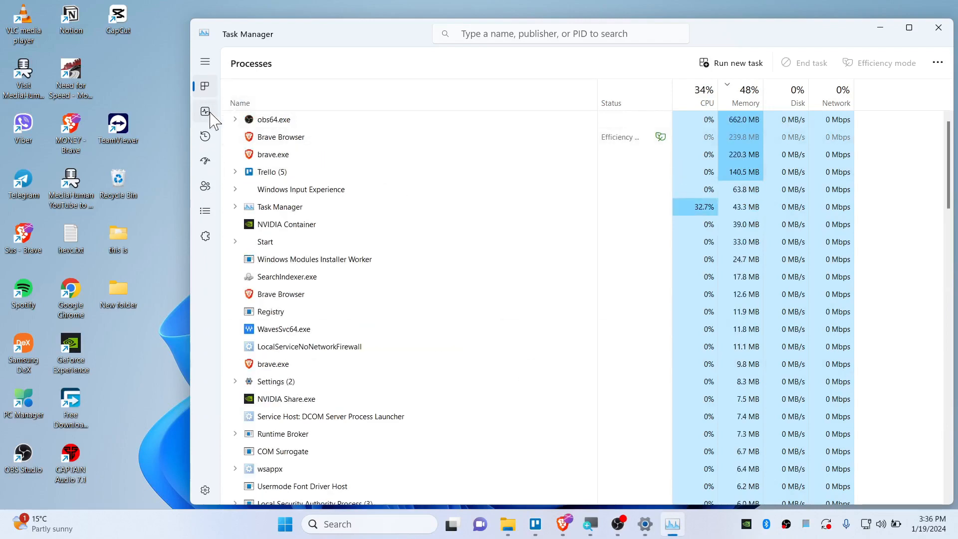
# - On the Performance tab, view Memory details: 15.9 GB, 49% used, 2667 MHz, 2 of 2 slots
pyautogui.click(205, 112)
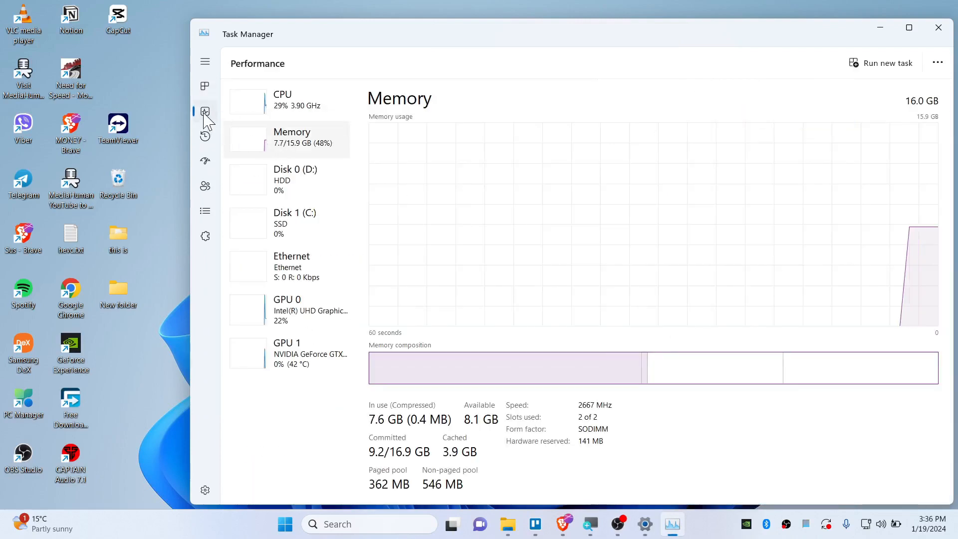
pyautogui.moveTo(311, 143)
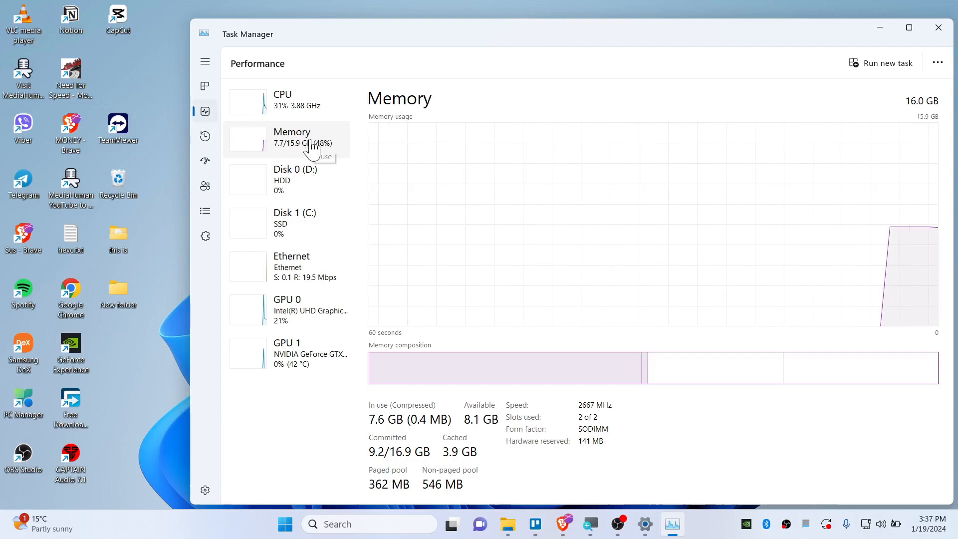
pyautogui.click(288, 100)
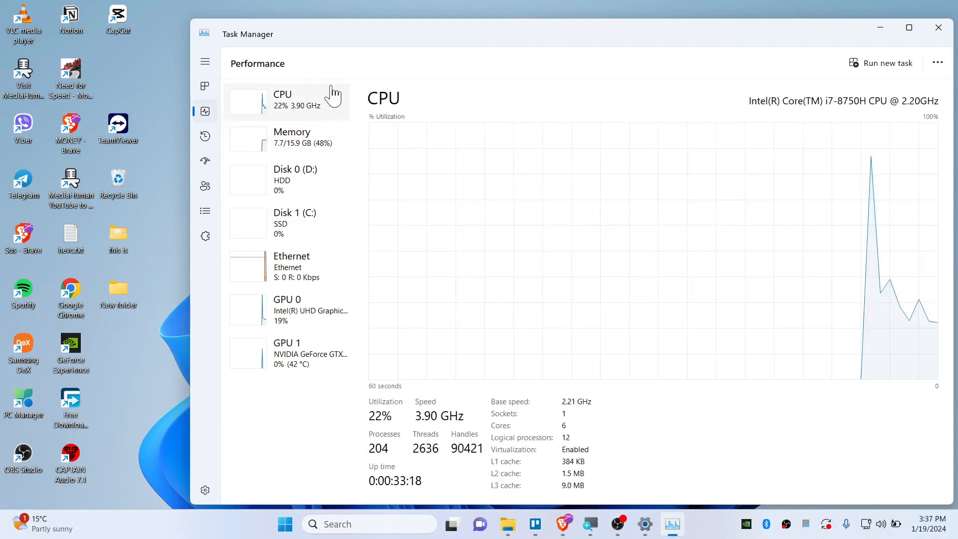
pyautogui.click(292, 137)
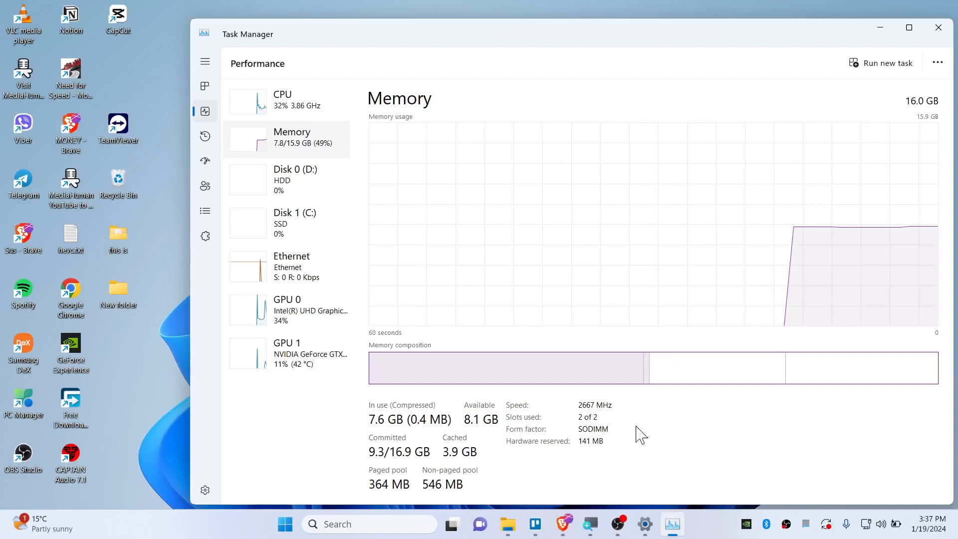
pyautogui.moveTo(645, 255)
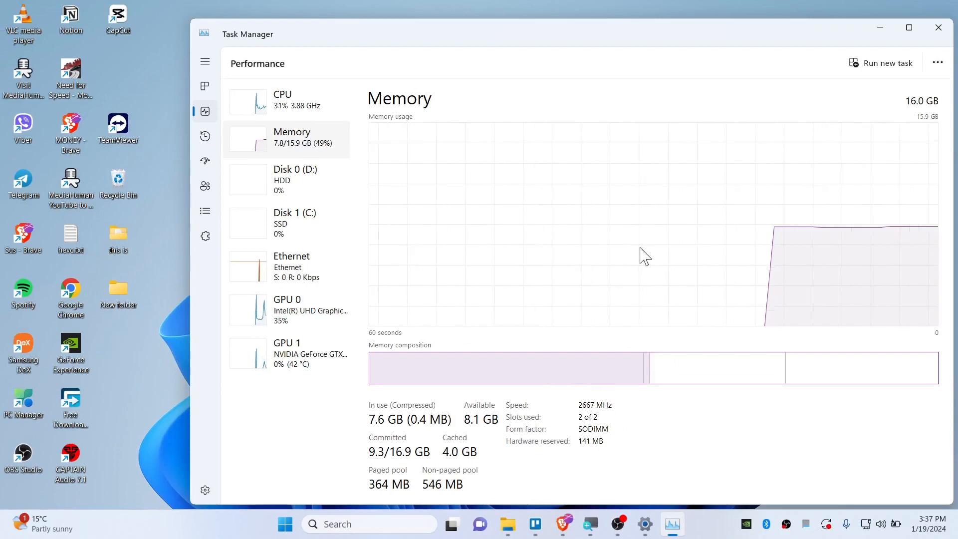
pyautogui.moveTo(563, 359)
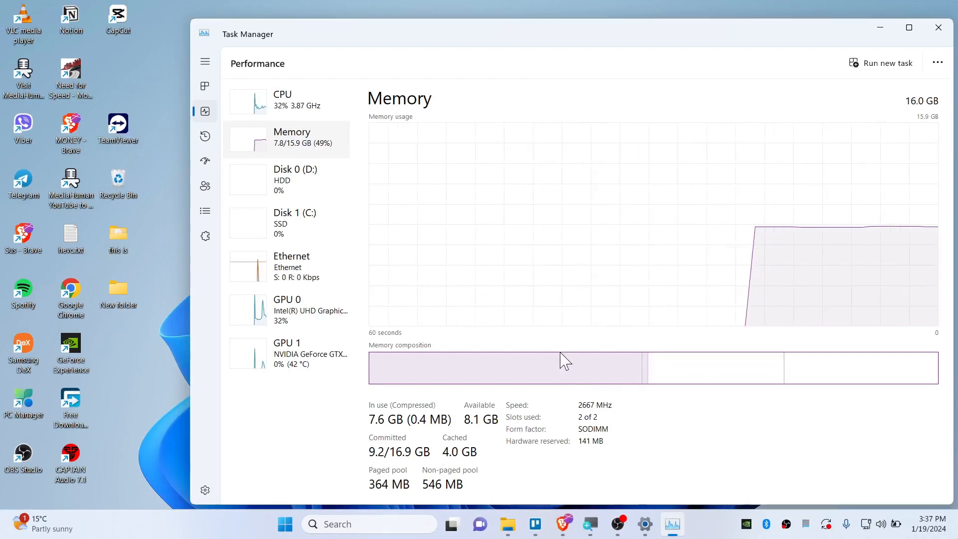